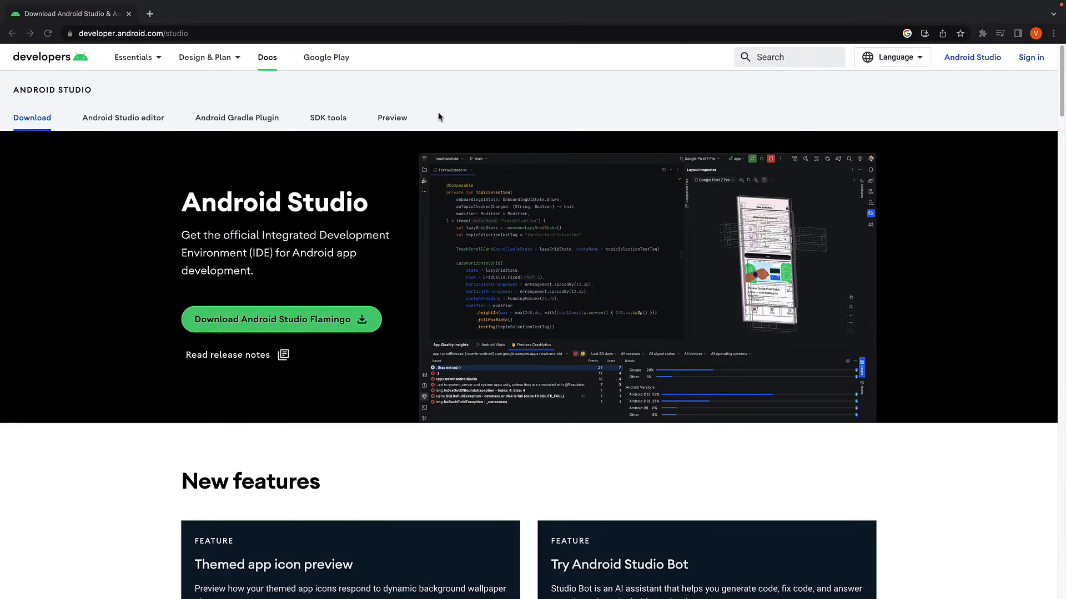
mouse_move(267, 89)
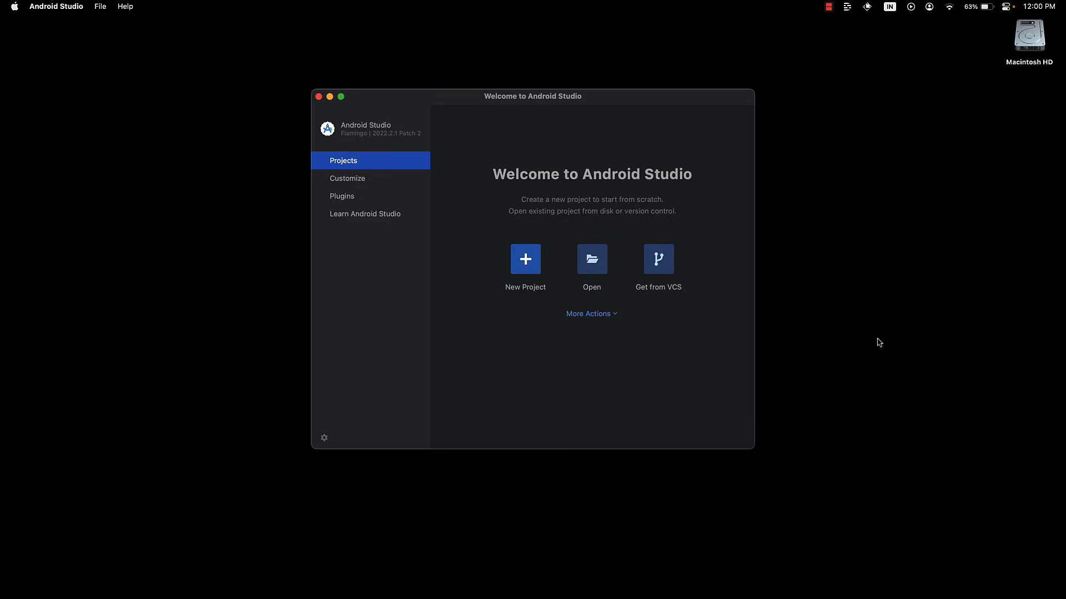
mouse_move(599, 387)
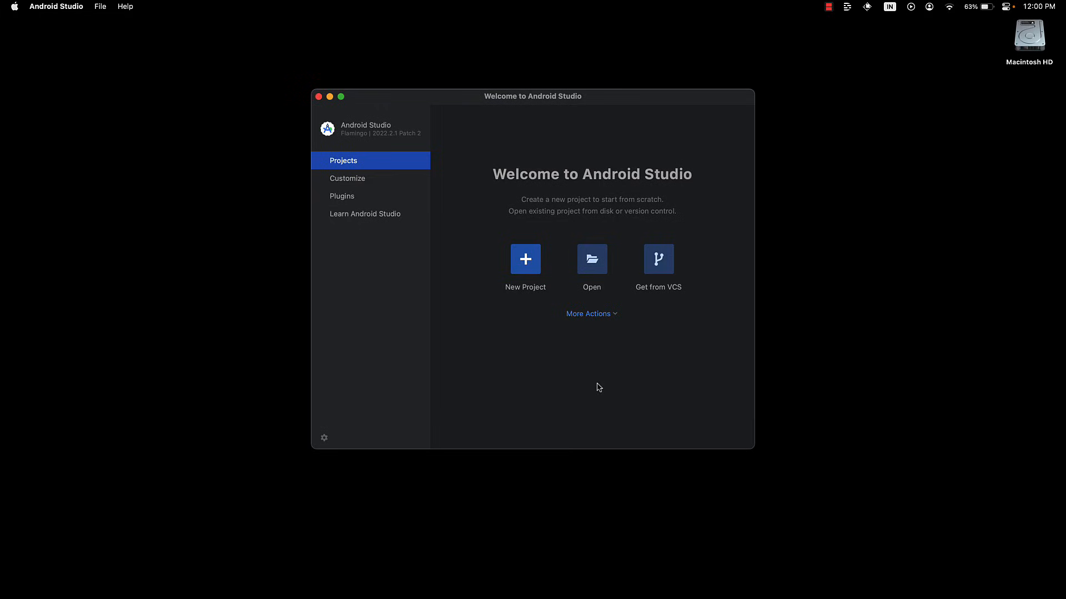
mouse_move(590, 313)
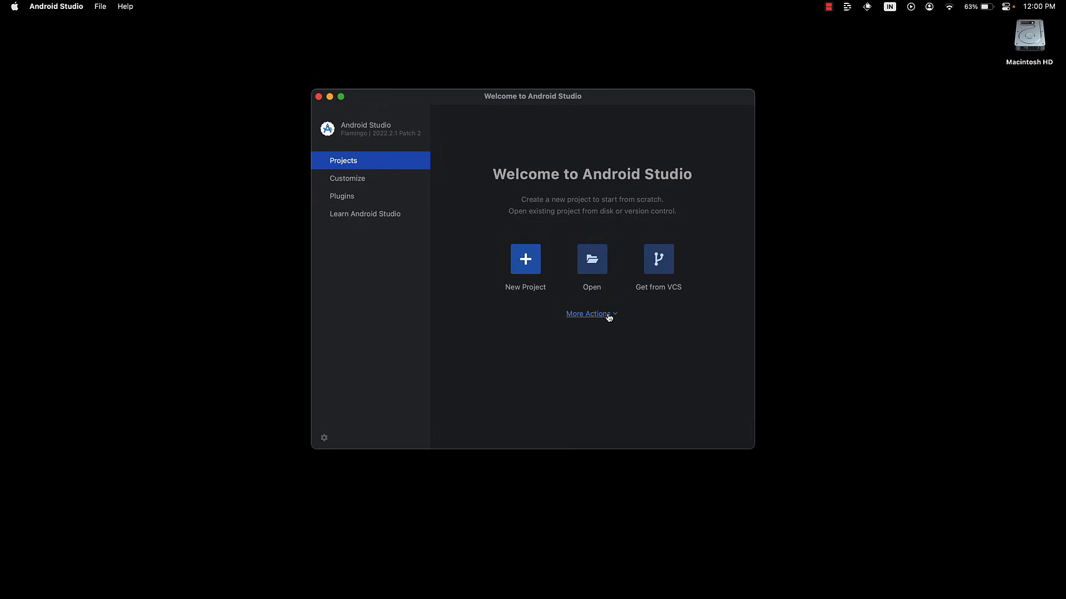
Step: Reveal the More Actions list on the Android Studio welcome screen
click(588, 313)
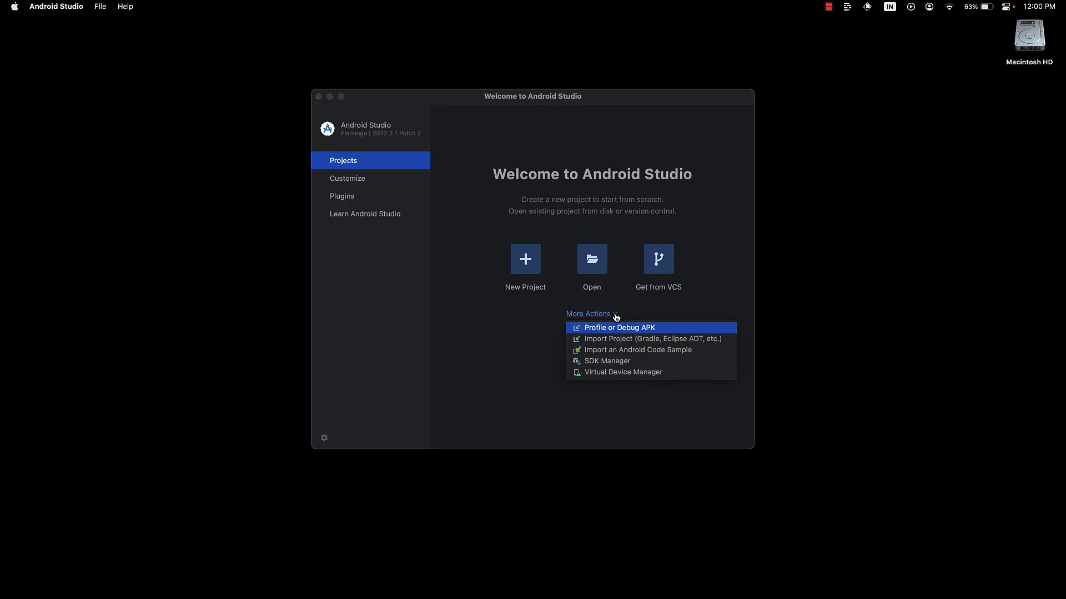
mouse_move(619, 372)
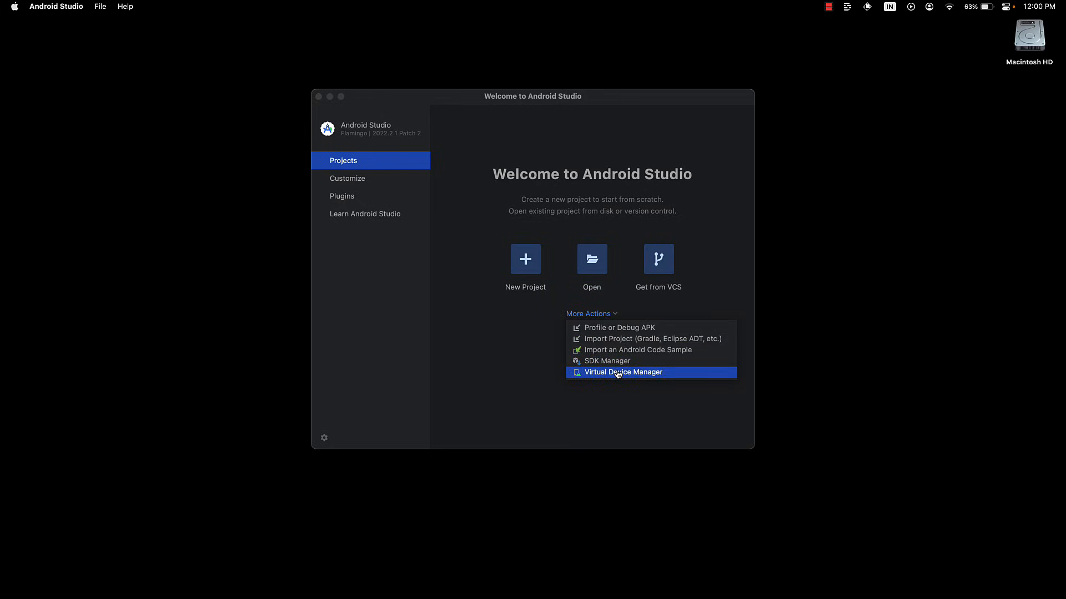
Step: Open the Virtual Device Manager listing the existing Pixel 3a and Pixel 4 devices
click(623, 372)
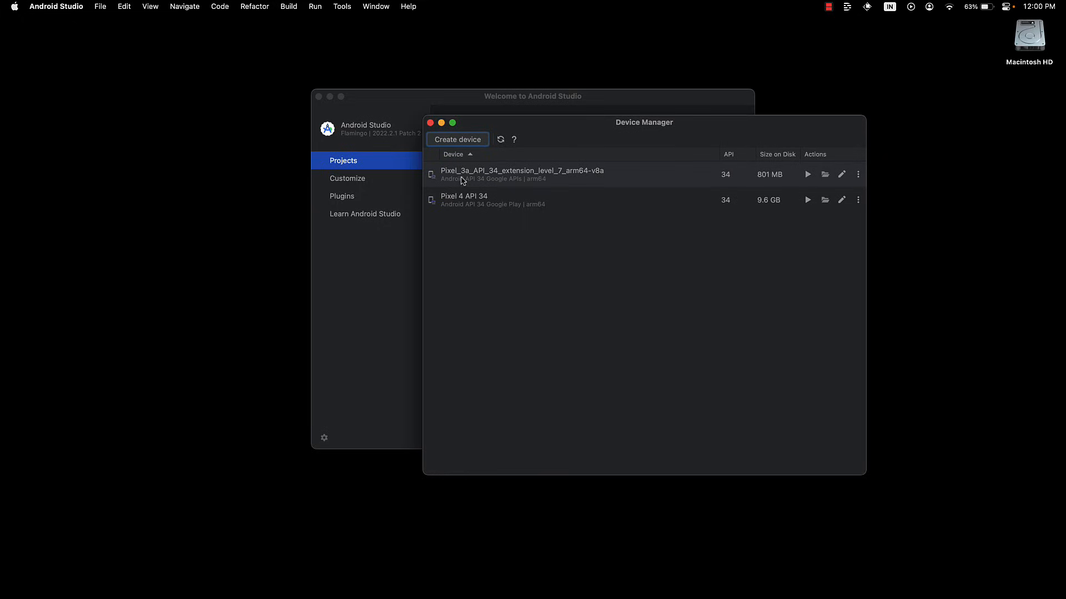
mouse_move(497, 252)
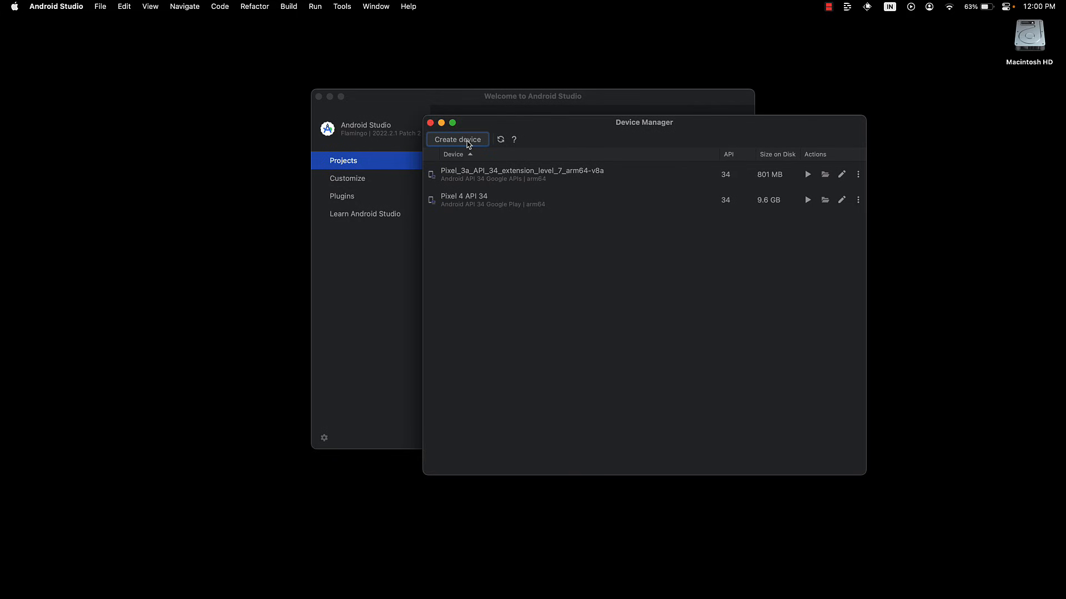
Step: Start creating a new virtual device and choose the Pixel 4 phone hardware profile
click(456, 140)
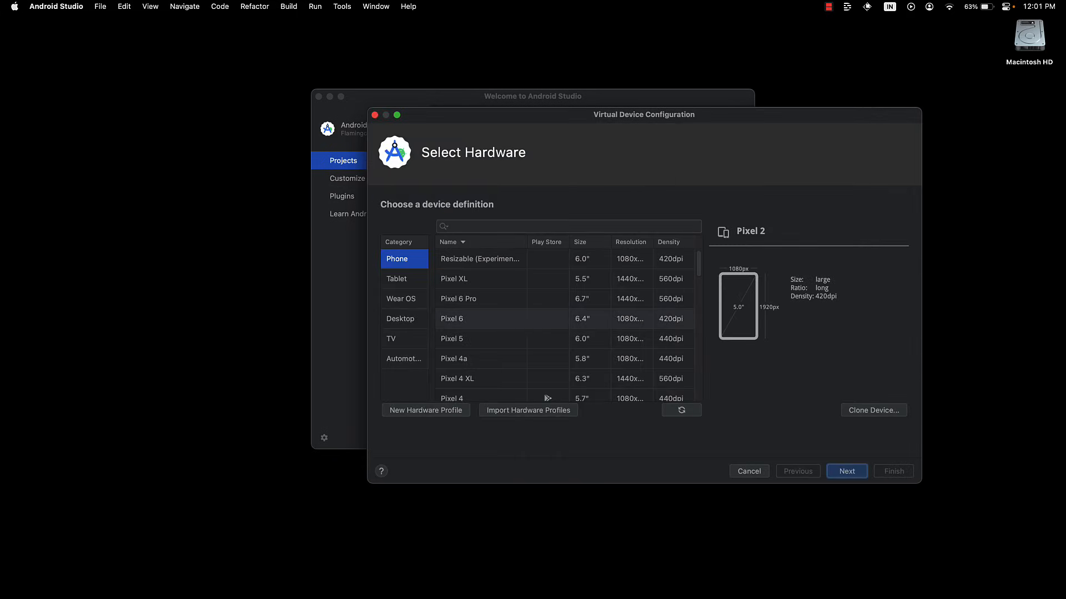
mouse_move(513, 327)
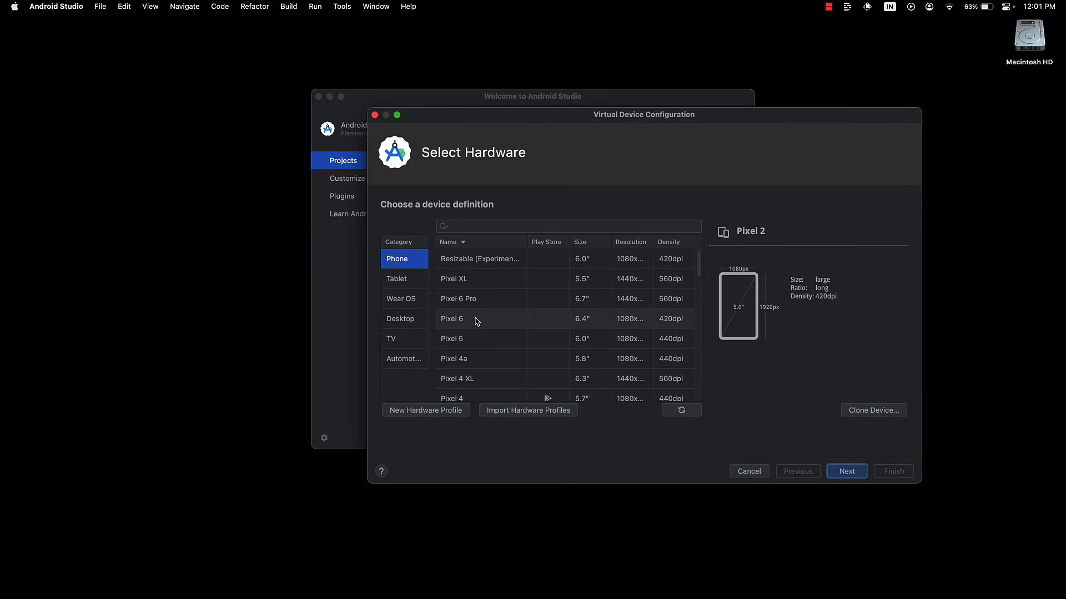
scroll(down, 3)
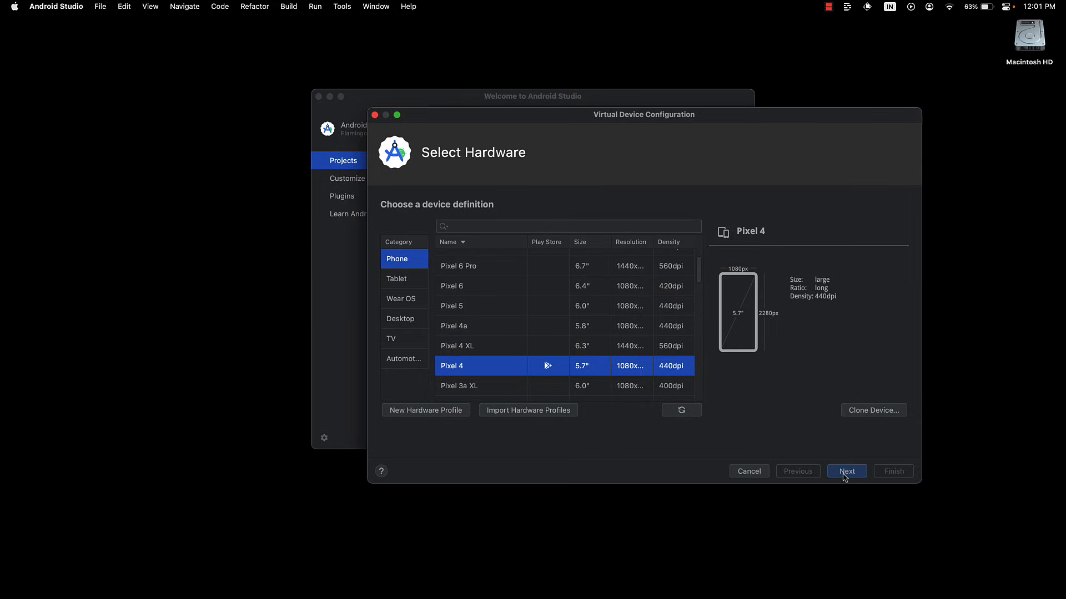
Step: Advance to system image selection with the API 34 image chosen
click(846, 471)
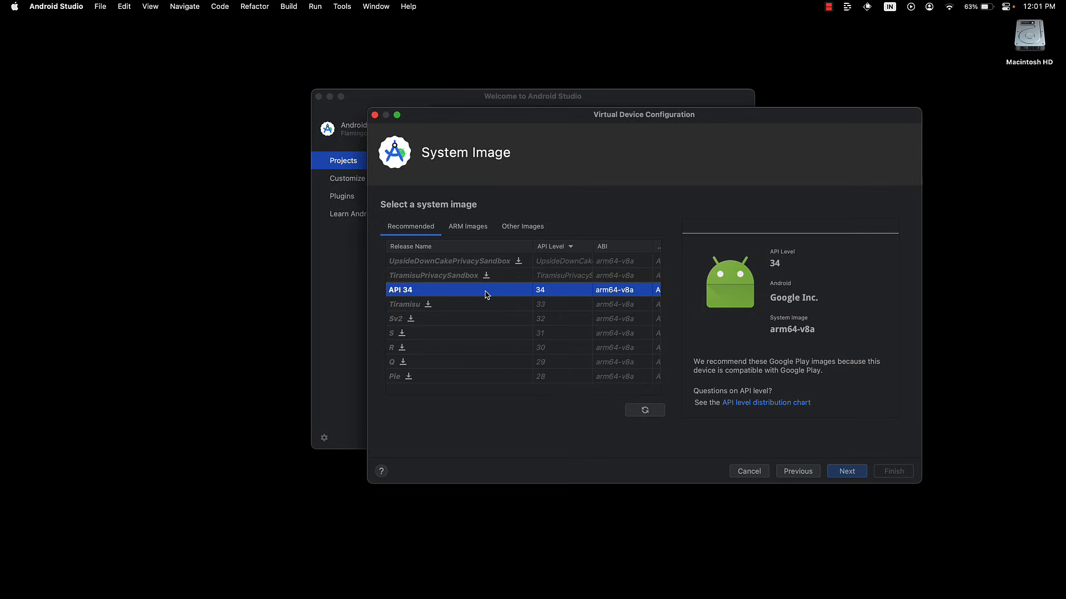
mouse_move(440, 291)
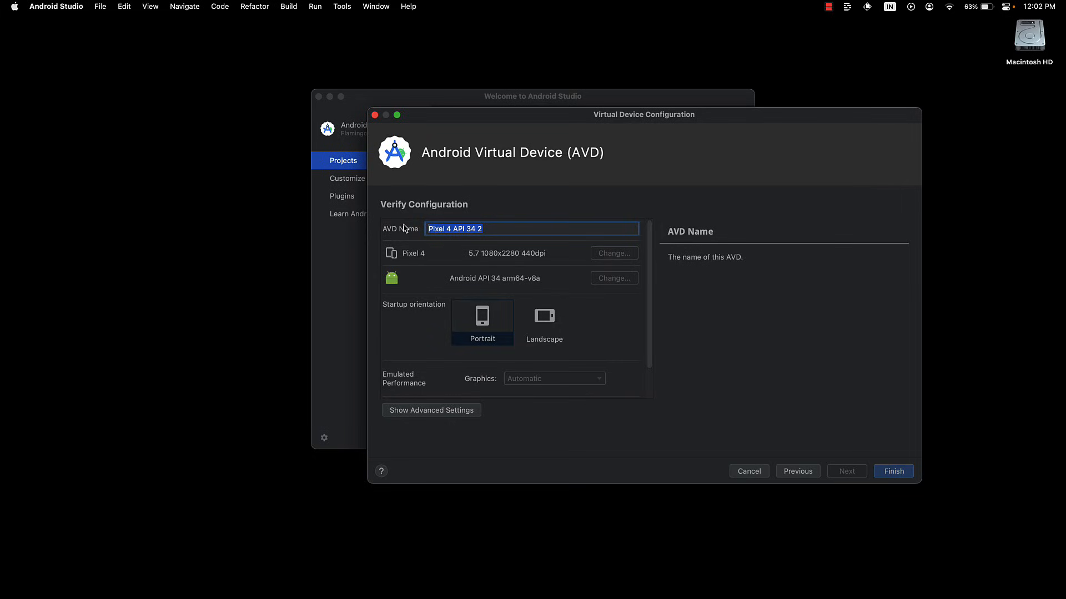
Step: Name the new Pixel 4 API 34 device 'Codevolution Test' and finish creating it
text(Codevolution Test)
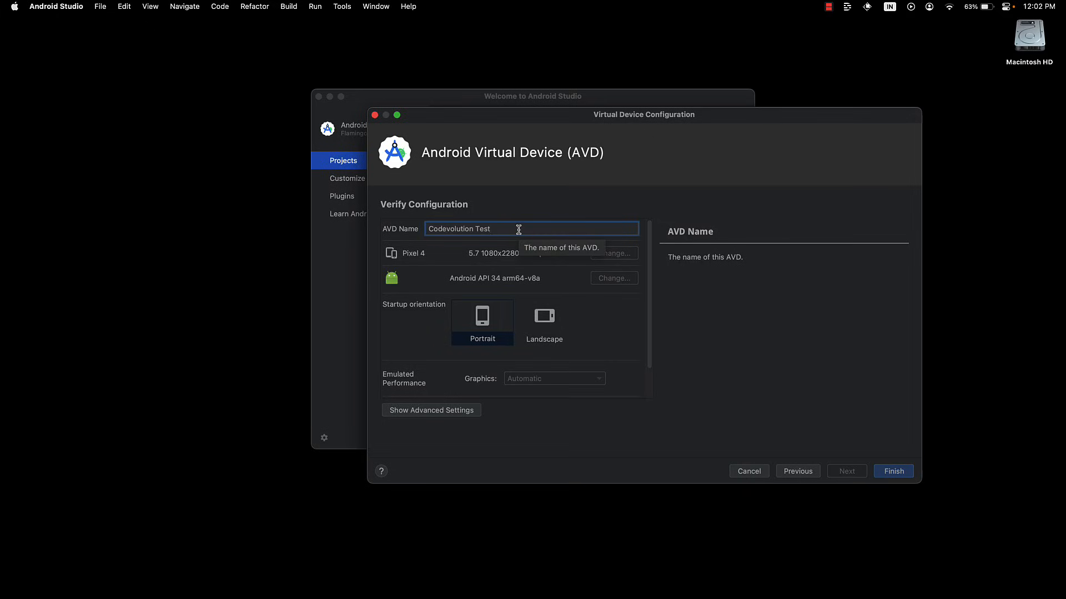
mouse_move(404, 186)
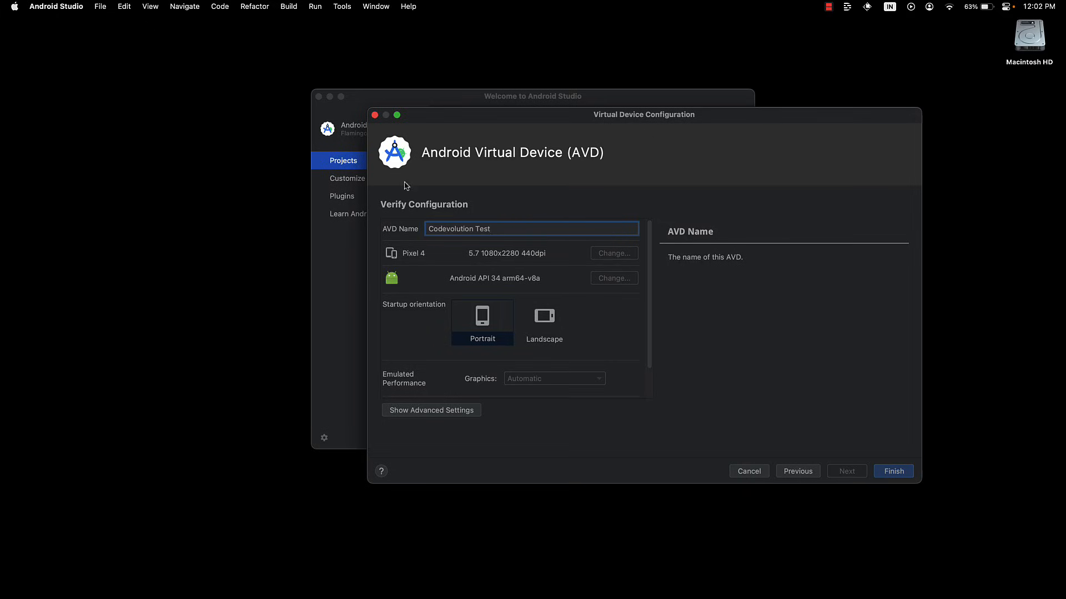
mouse_move(897, 469)
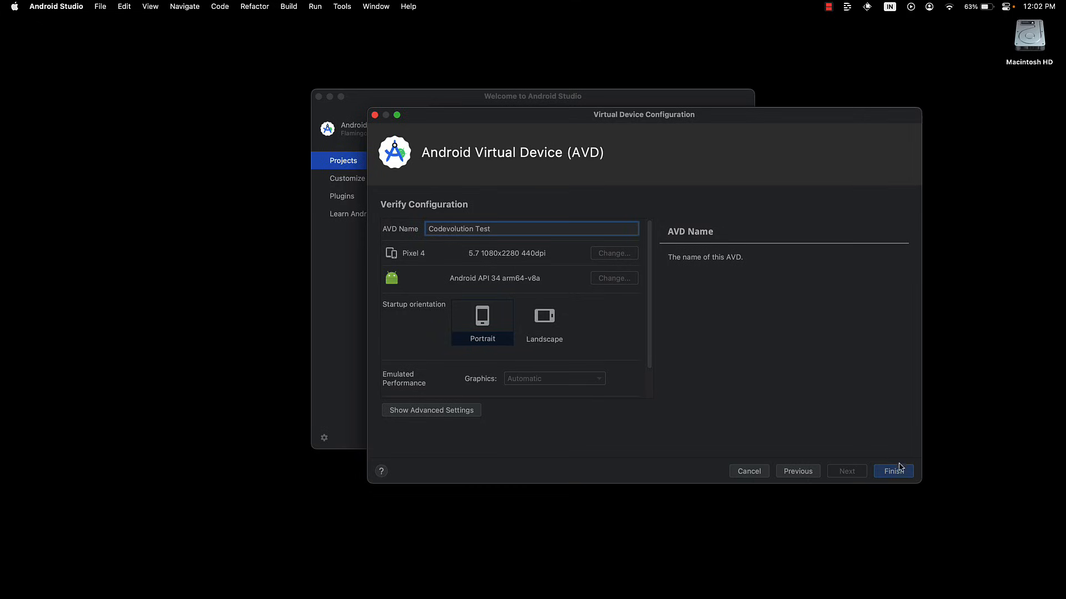
click(893, 471)
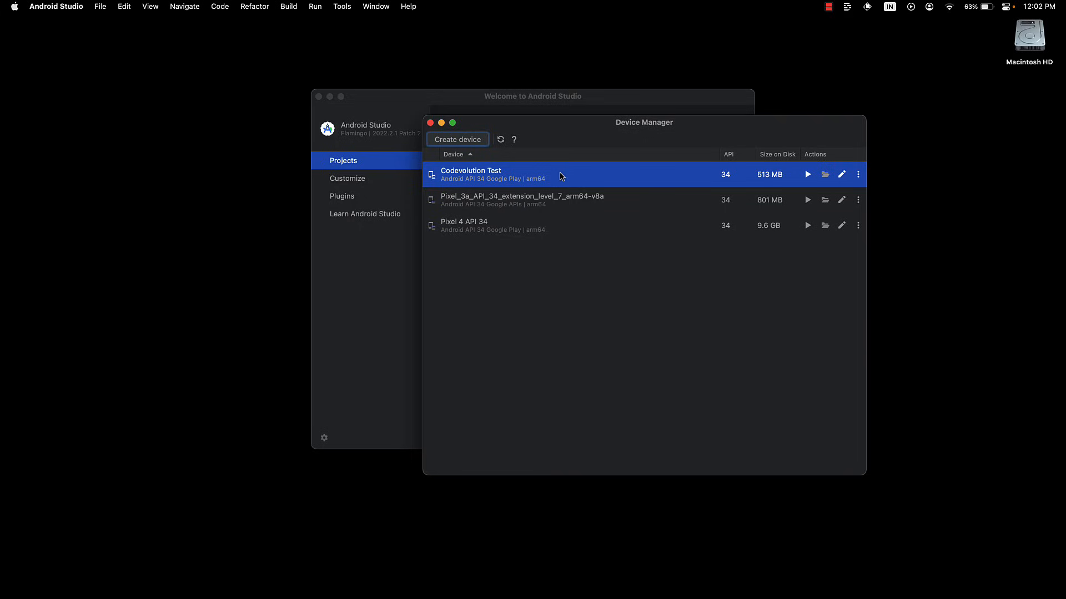
mouse_move(601, 331)
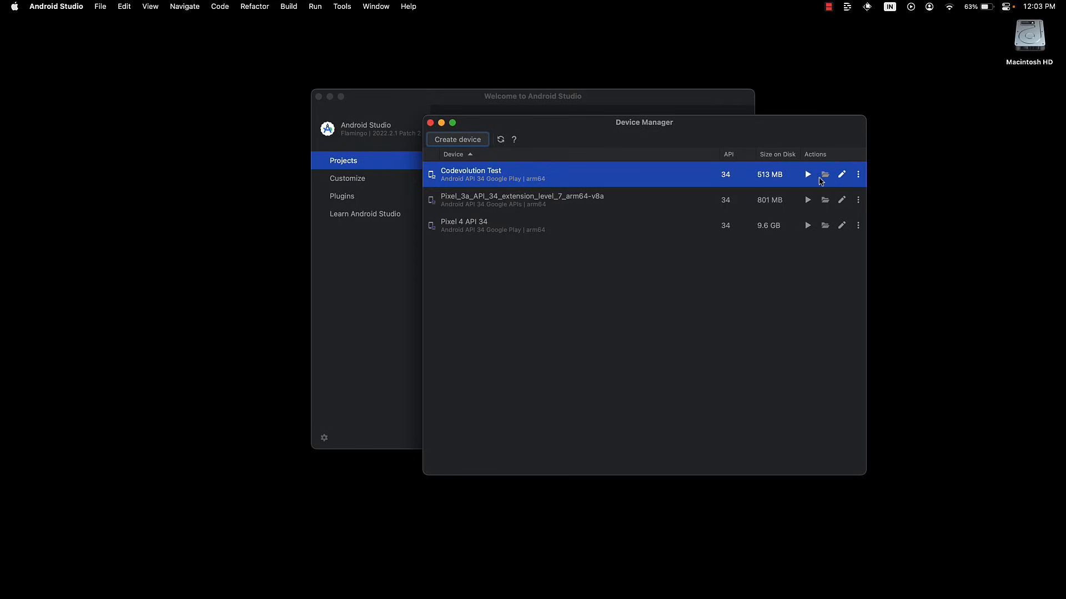
Step: Launch the Codevolution Test emulator from the Device Manager
click(807, 174)
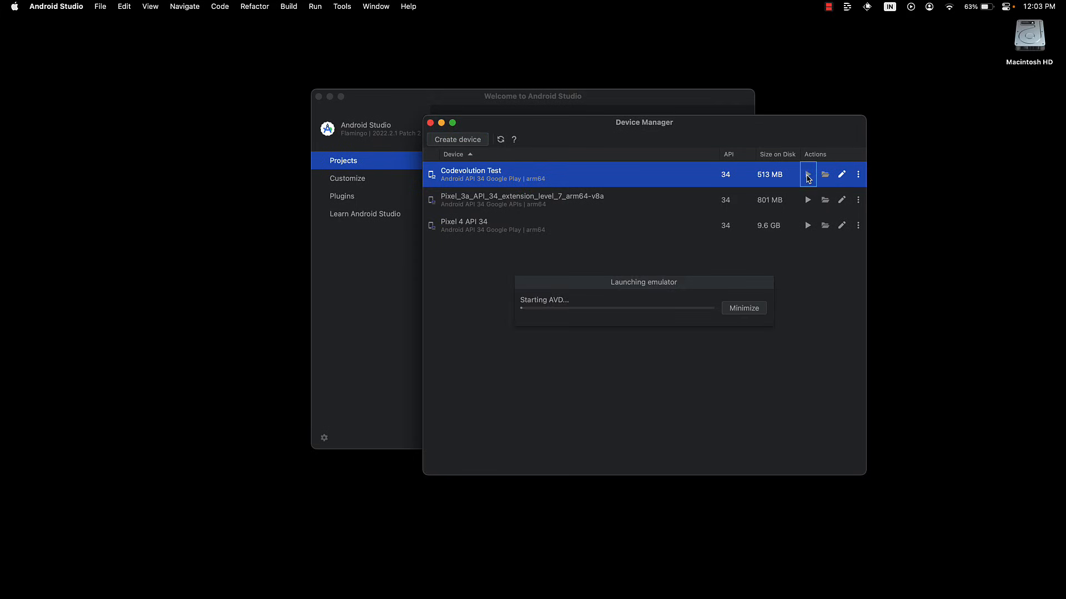
click(807, 176)
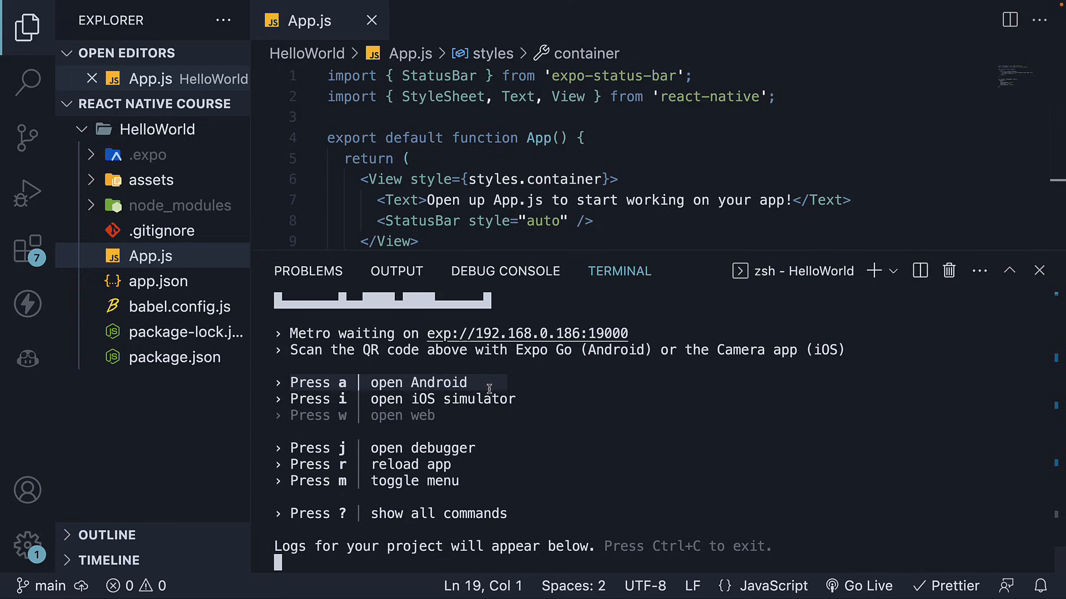
Step: Run the Expo app on the Android emulator and change the App.js text to 'Hello from Android'
key(a)
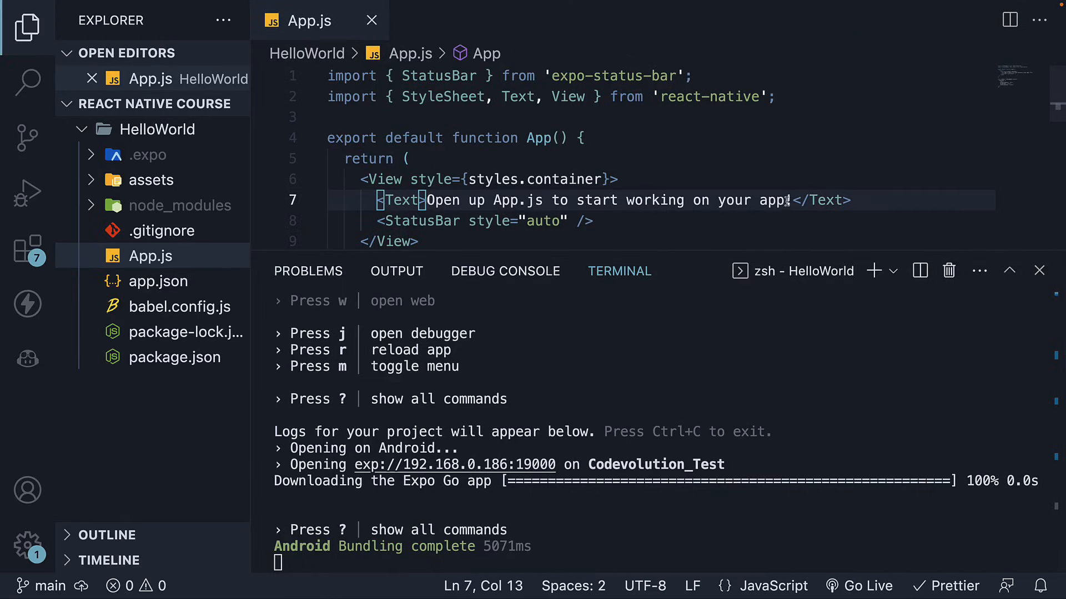
text(Hello from An)
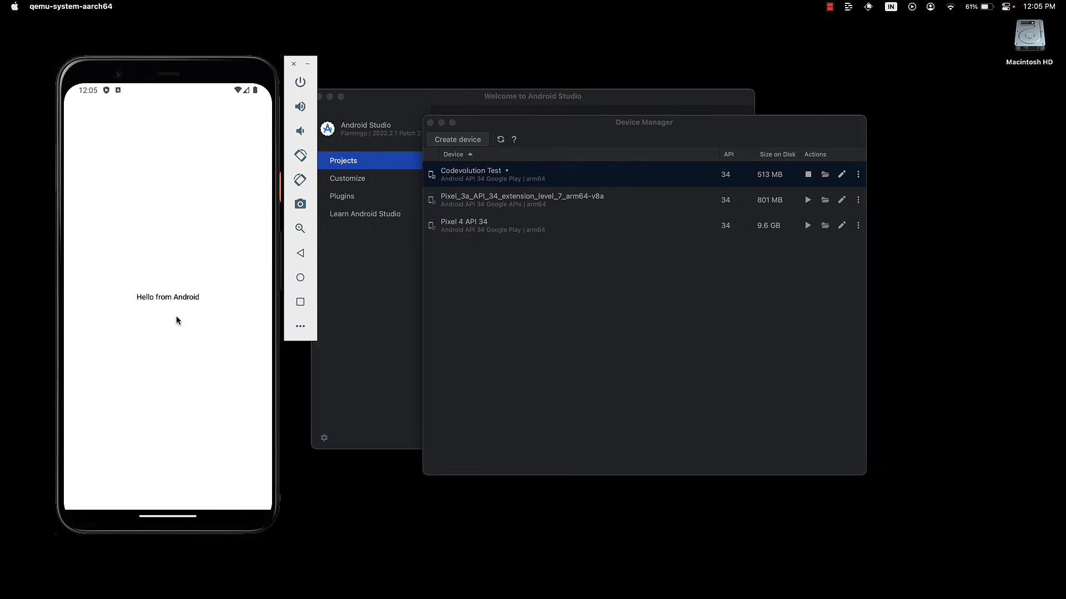
mouse_move(181, 318)
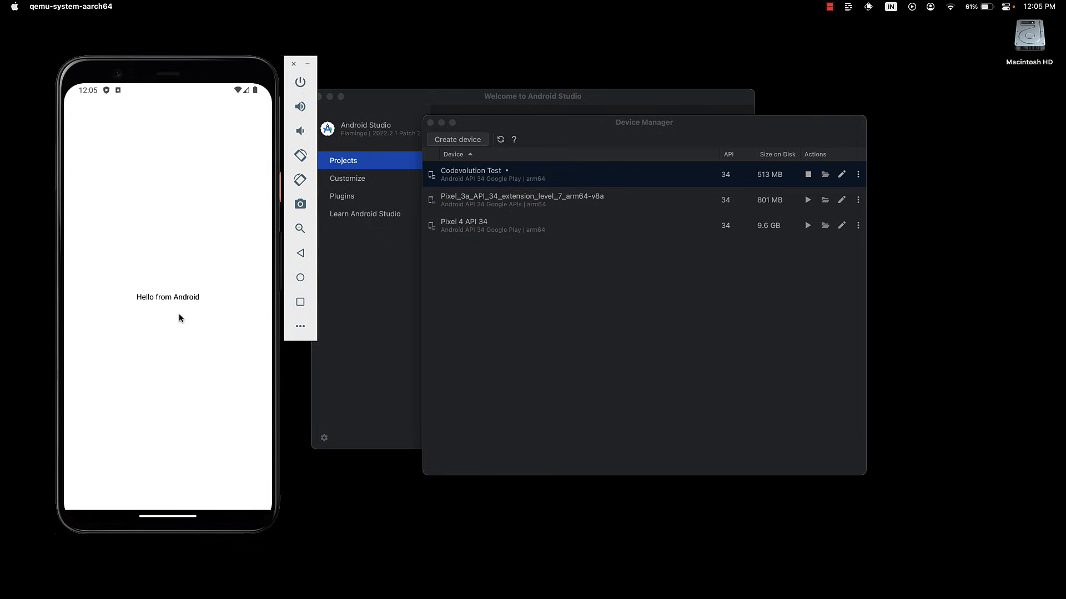